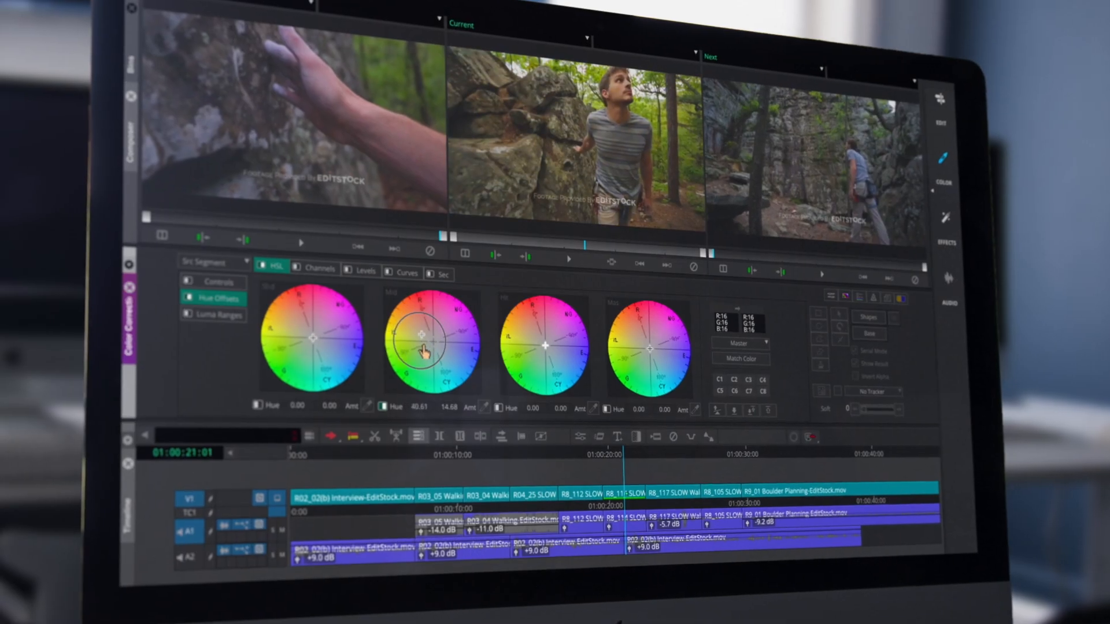
Switch the clip's colour correction from hue wheels to per-channel RGB curves with master curve.
left_click(405, 271)
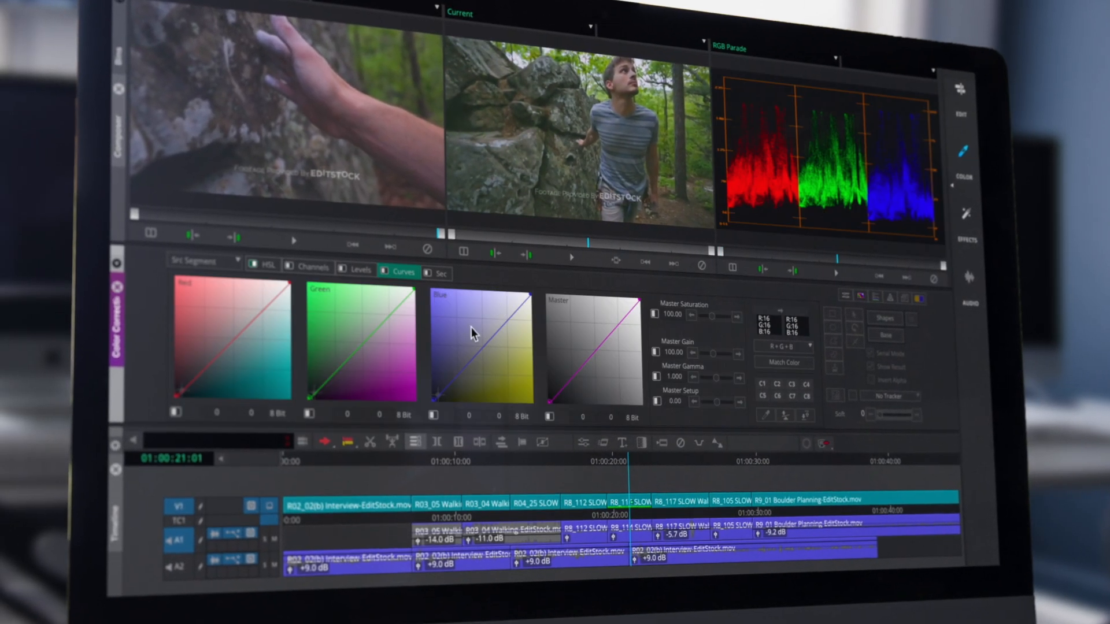